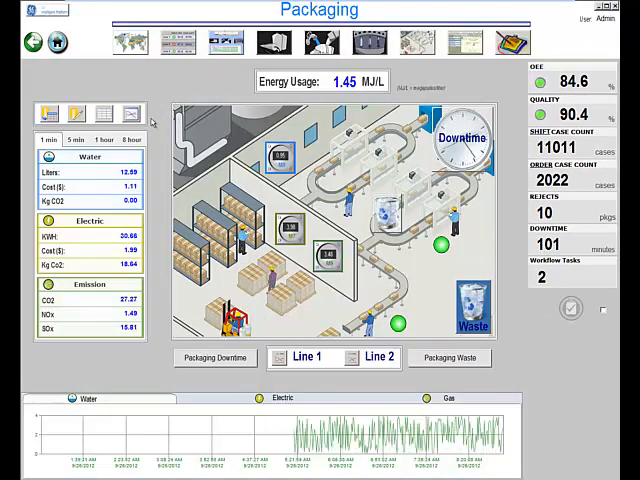
Step: Show the water, electric and emission totals for the 5 min period, then a longer period
{"action": "left_click", "coordinate": [128, 110]}
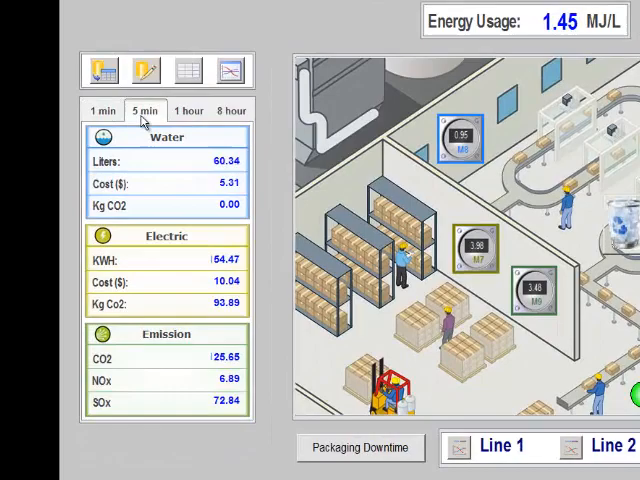
{"action": "left_click", "coordinate": [188, 110]}
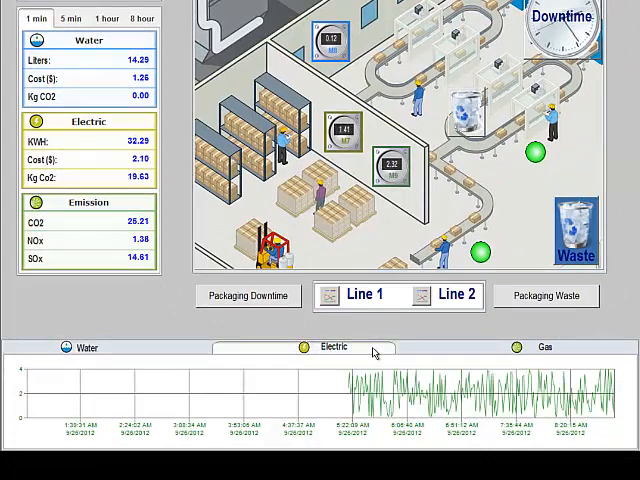
Step: Switch the bottom history chart to Electric usage
{"action": "left_click", "coordinate": [546, 348]}
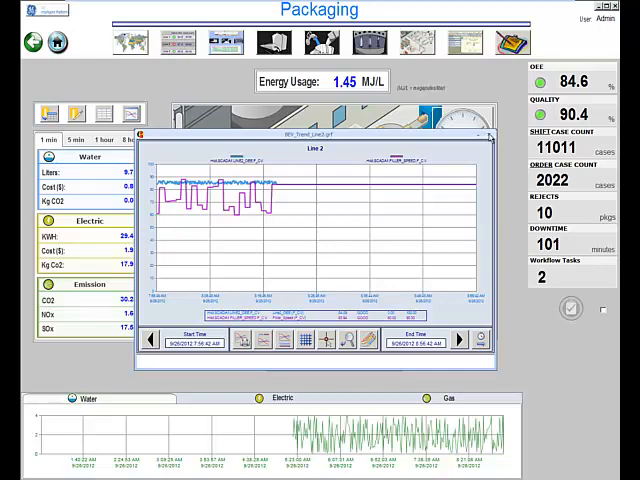
Step: Bring up the Line 2 history trend chart window
{"action": "left_click", "coordinate": [488, 132]}
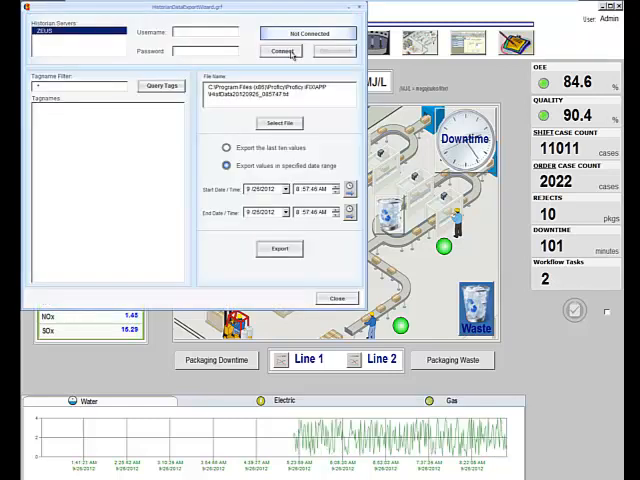
Step: Connect the CSV export wizard to the historian and query the packaging tagname list
{"action": "left_click", "coordinate": [280, 52]}
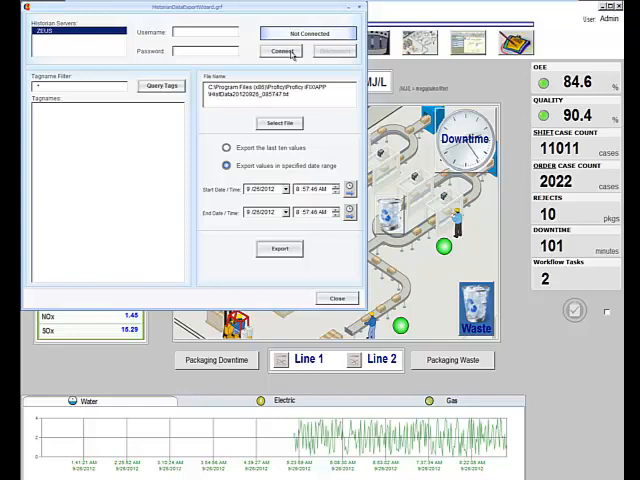
{"action": "left_click", "coordinate": [282, 52]}
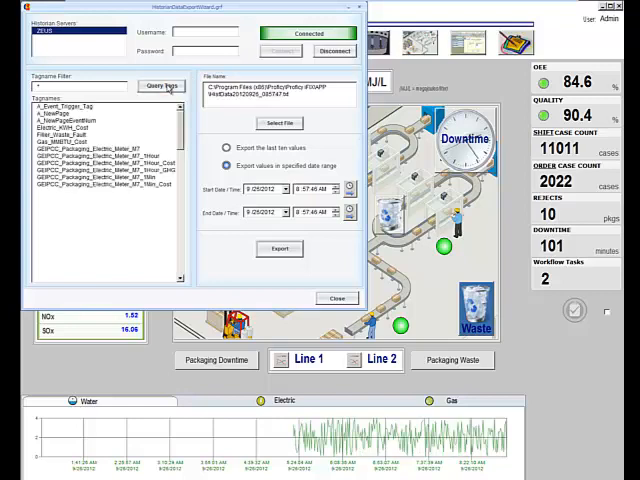
{"action": "scroll", "scroll_direction": "down", "scroll_amount": 3}
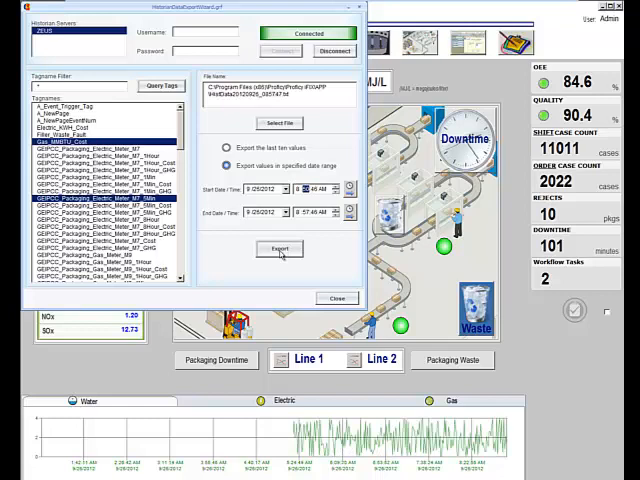
Step: Export the selected packaging meter tags to the CSV file and acknowledge the file-written message
{"action": "left_click", "coordinate": [280, 250]}
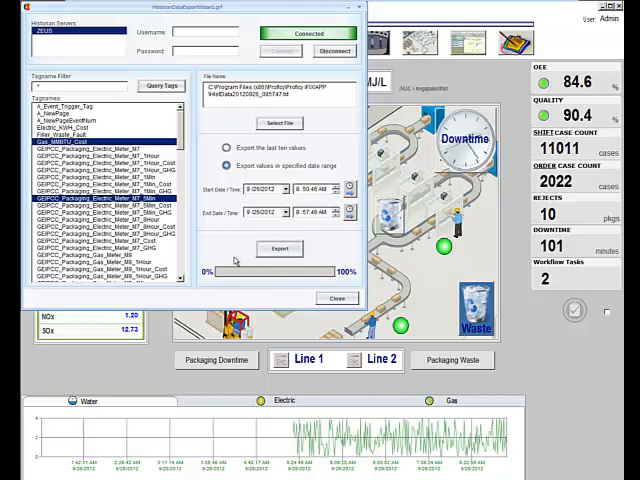
{"action": "left_click", "coordinate": [280, 248]}
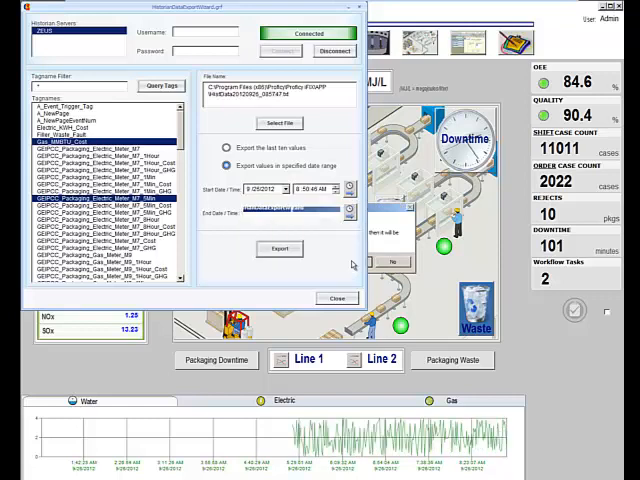
{"action": "left_click", "coordinate": [280, 248]}
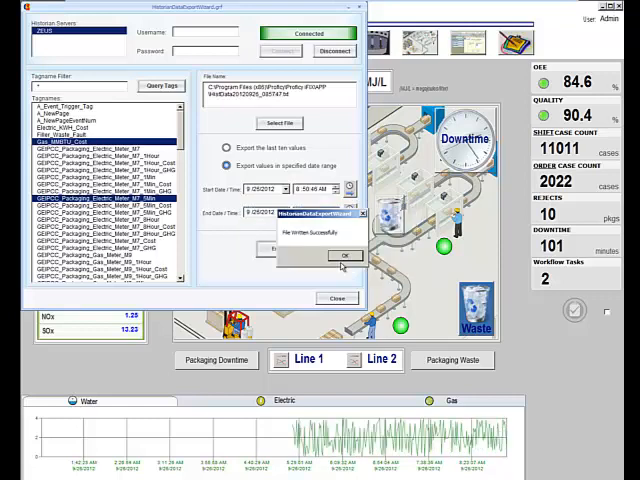
{"action": "left_click", "coordinate": [344, 254]}
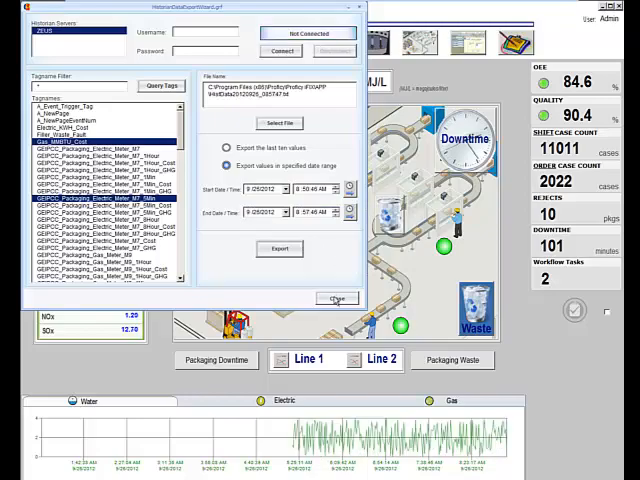
Step: Close the export wizard and show the Packaging water, electric and gas usage, cost and CO2 table
{"action": "left_click", "coordinate": [336, 298]}
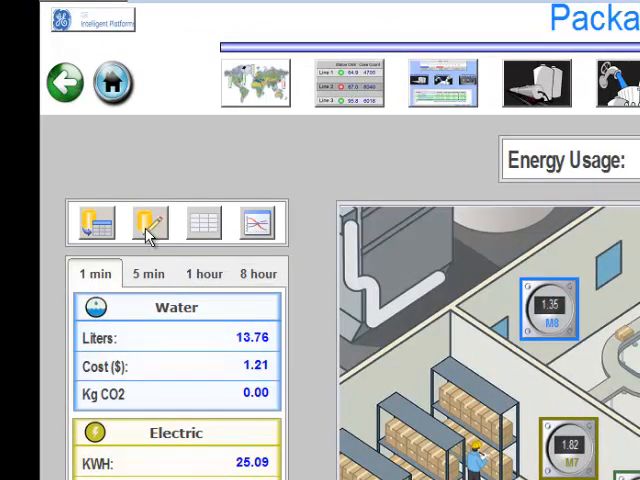
{"action": "left_click", "coordinate": [148, 222]}
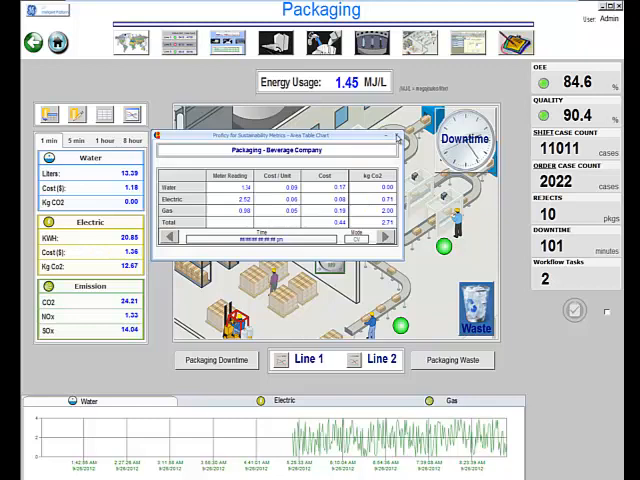
Step: View the key-value analyzer chart for water, then electric, and close it
{"action": "left_click", "coordinate": [398, 132]}
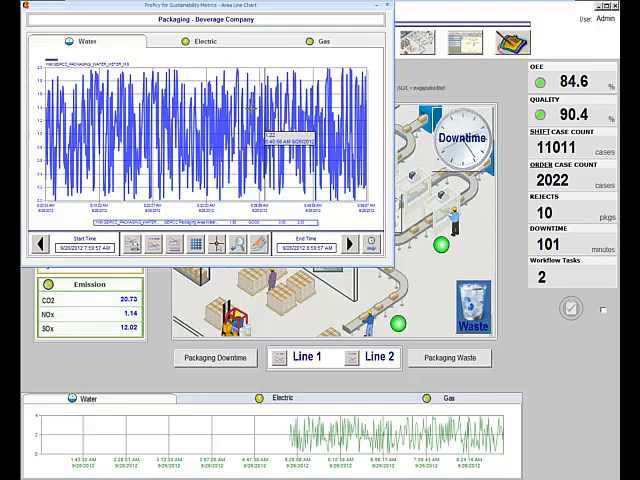
{"action": "left_click", "coordinate": [208, 40]}
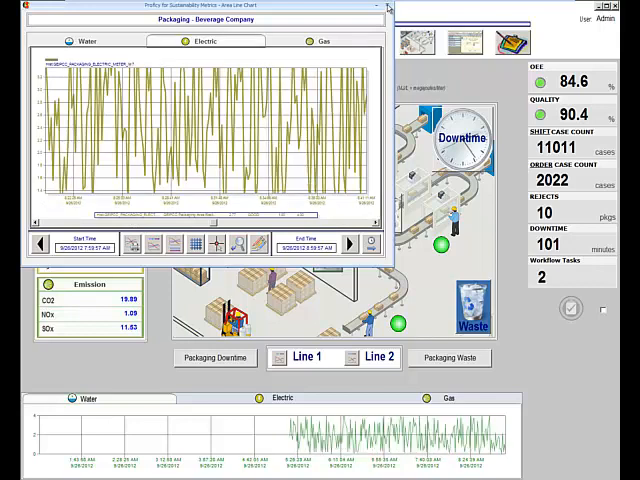
{"action": "left_click", "coordinate": [384, 8]}
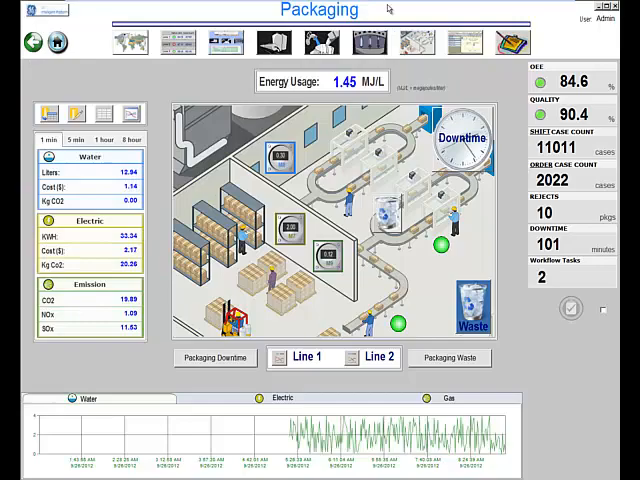